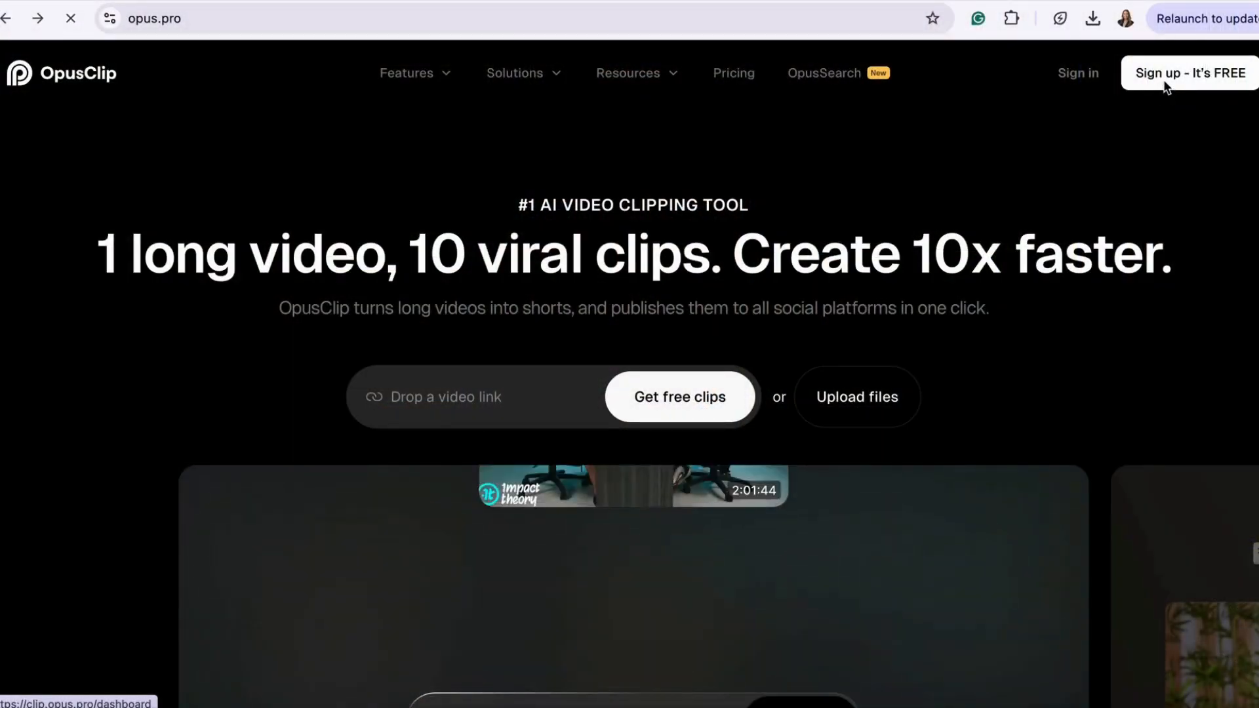
Sign up from the opus.pro landing page to reach the signed-in clipping dashboard.
{"action": "left_click", "coordinate": [1188, 73]}
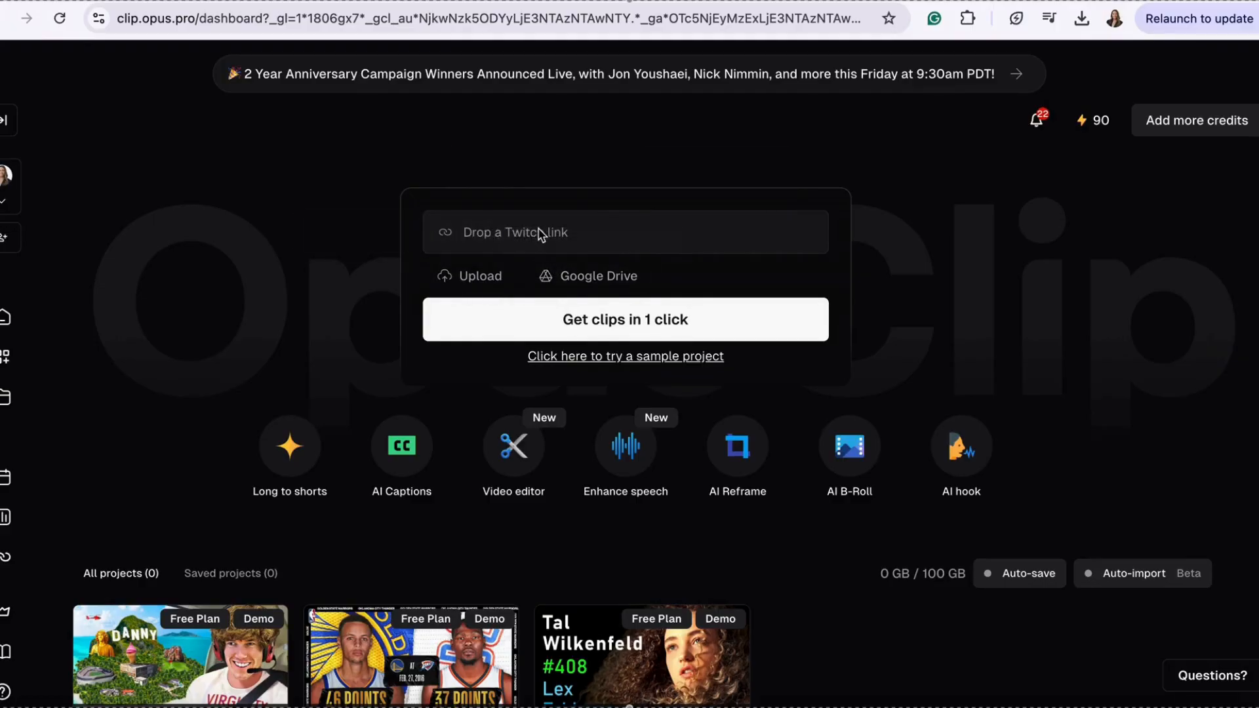
{"action": "mouse_move", "coordinate": [552, 235]}
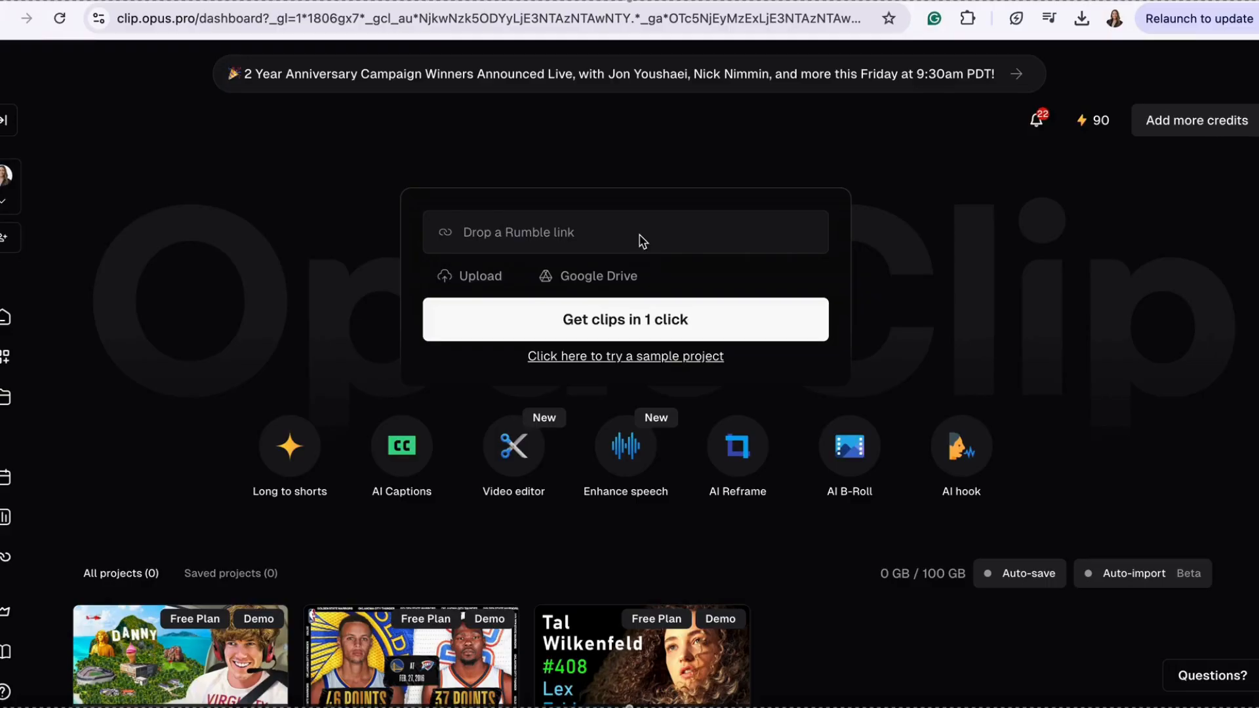
Submit the YouTube link youtube.com/watch?v=rl8vlkKHwj4 to load its AI clipping settings.
{"action": "type", "text": "https://www.youtube.com/watch?v=rl8vlkKHwj4"}
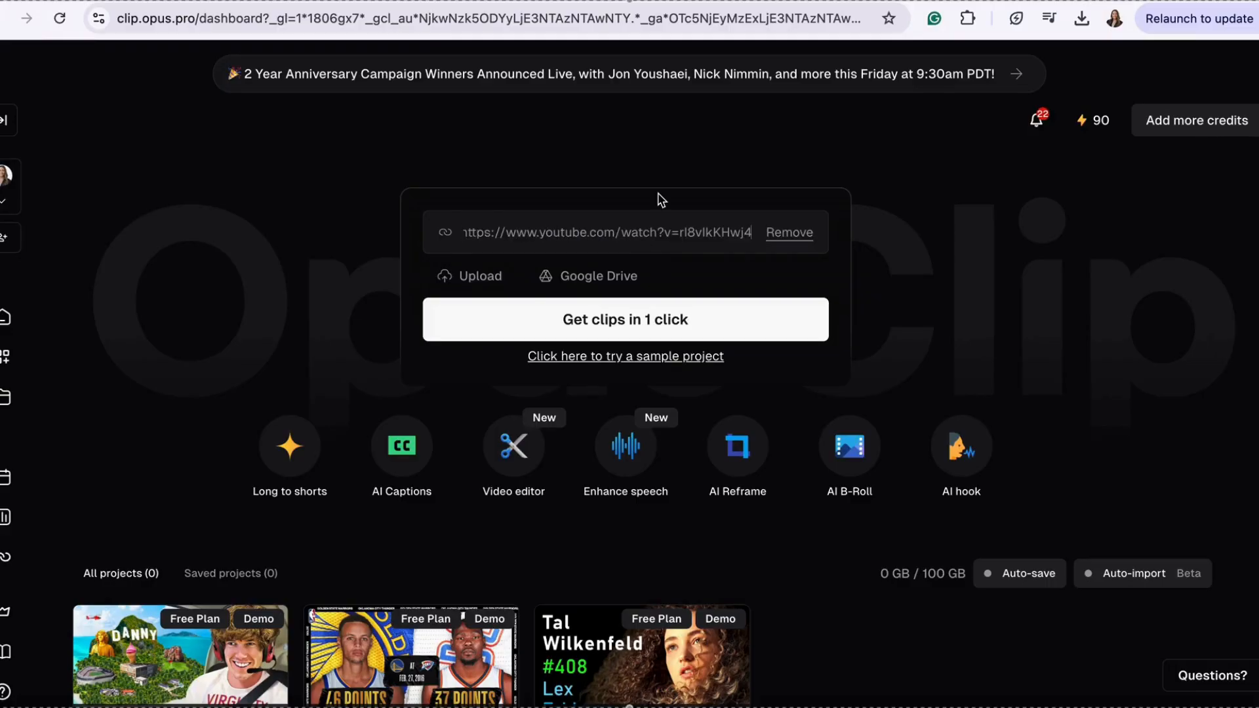
{"action": "left_click", "coordinate": [625, 319]}
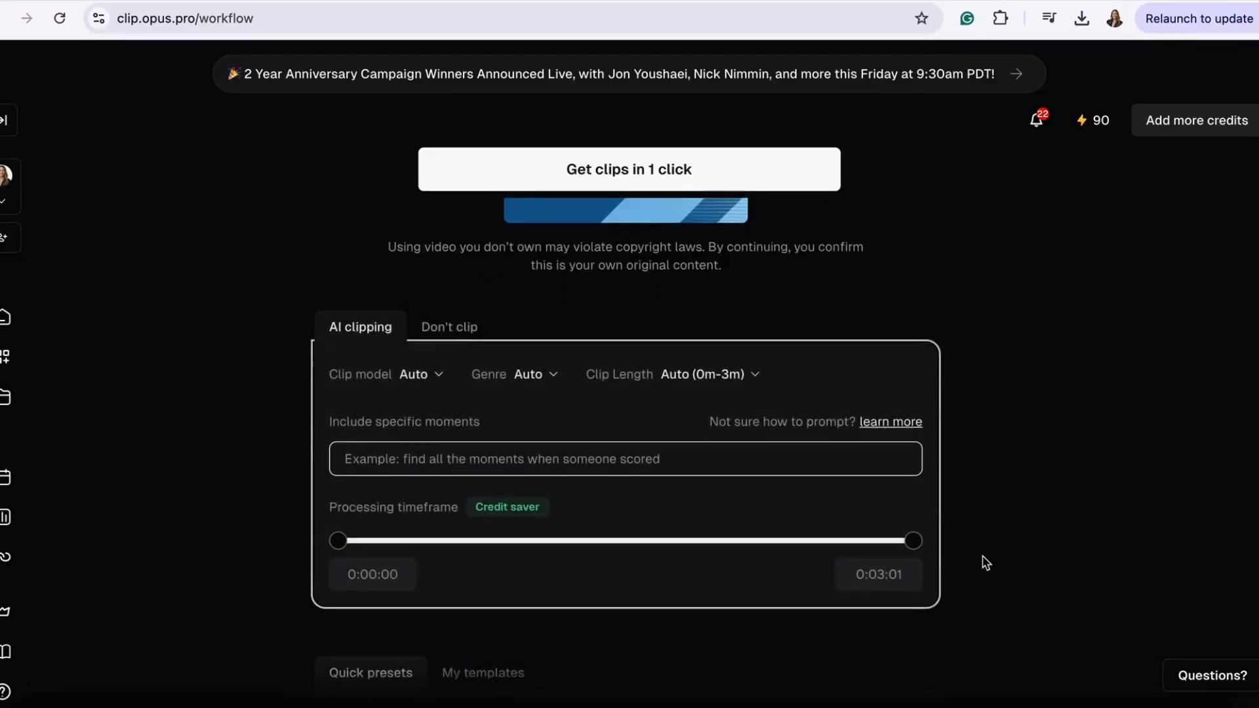
{"action": "mouse_move", "coordinate": [430, 334]}
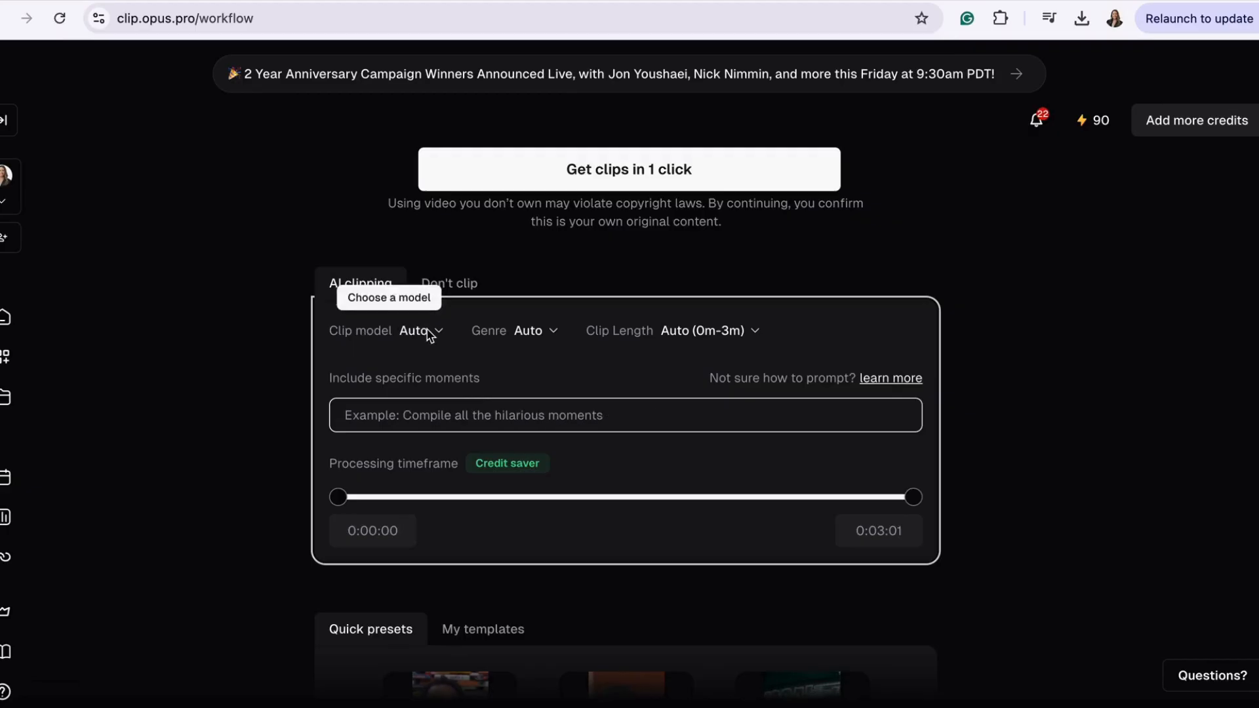
Set the genre to How-to and the clip length to 30s~59s, leaving the model on Auto.
{"action": "left_click", "coordinate": [420, 331]}
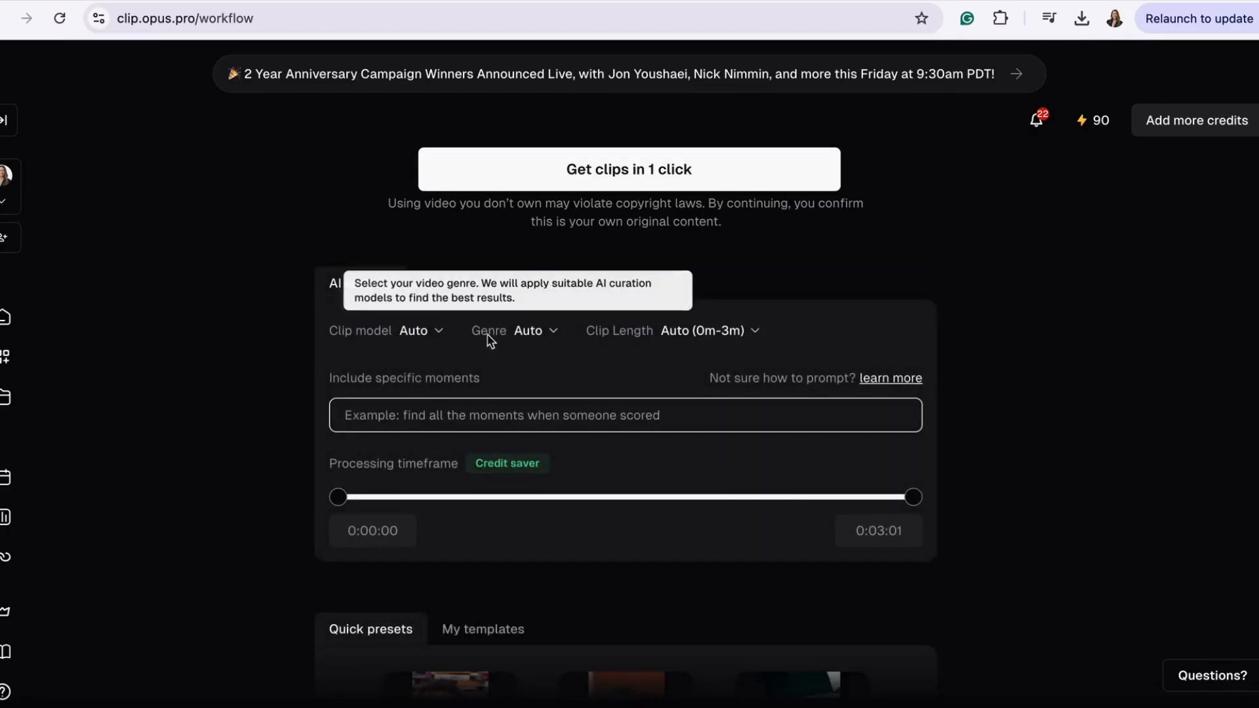
{"action": "left_click", "coordinate": [535, 331]}
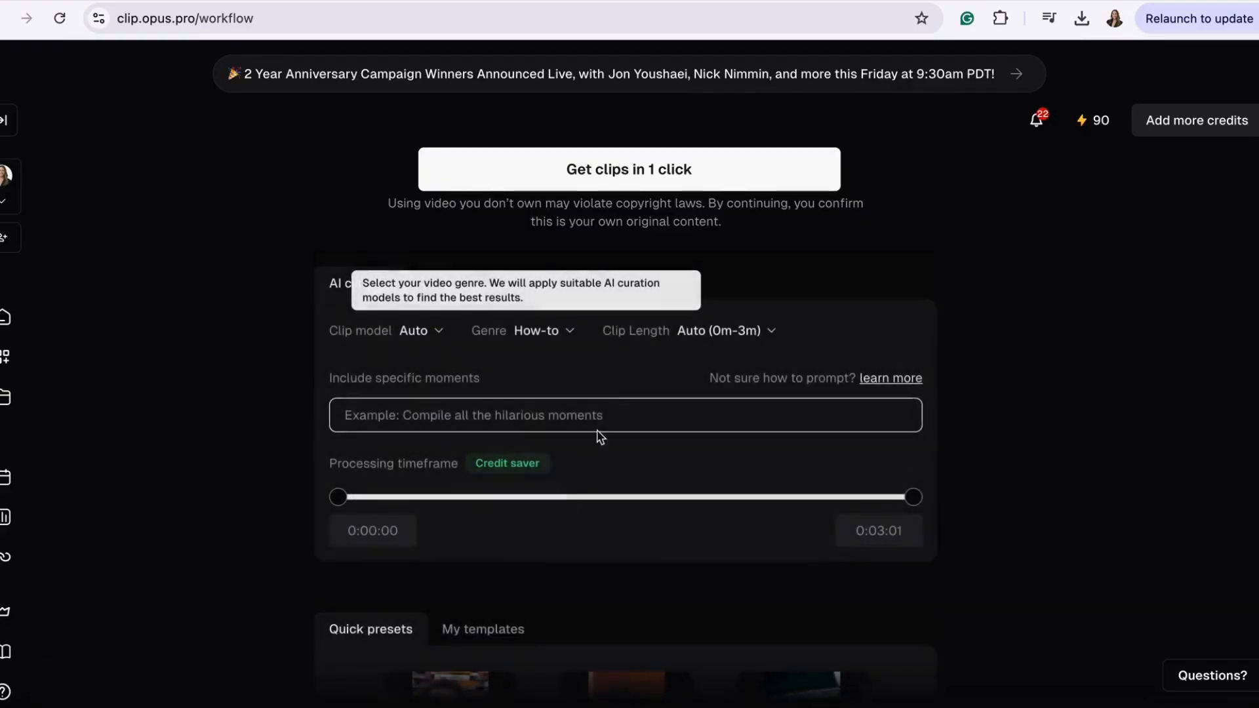
{"action": "left_click", "coordinate": [719, 330]}
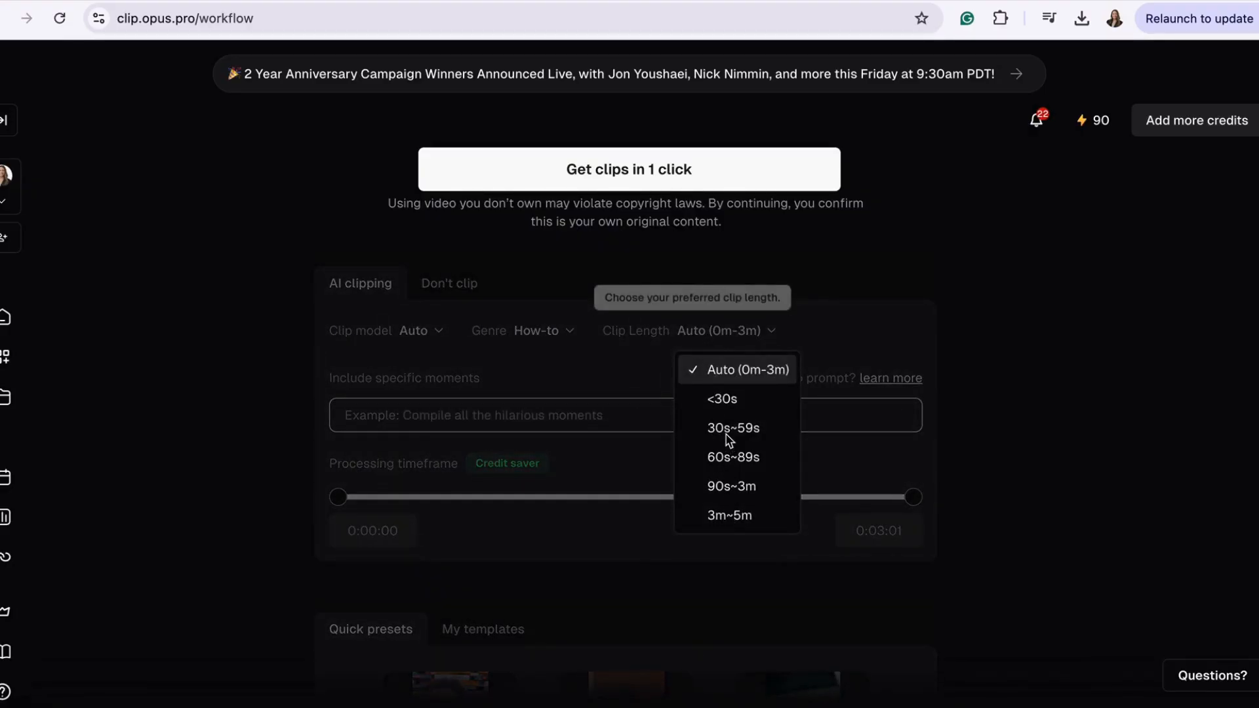
{"action": "left_click", "coordinate": [733, 427]}
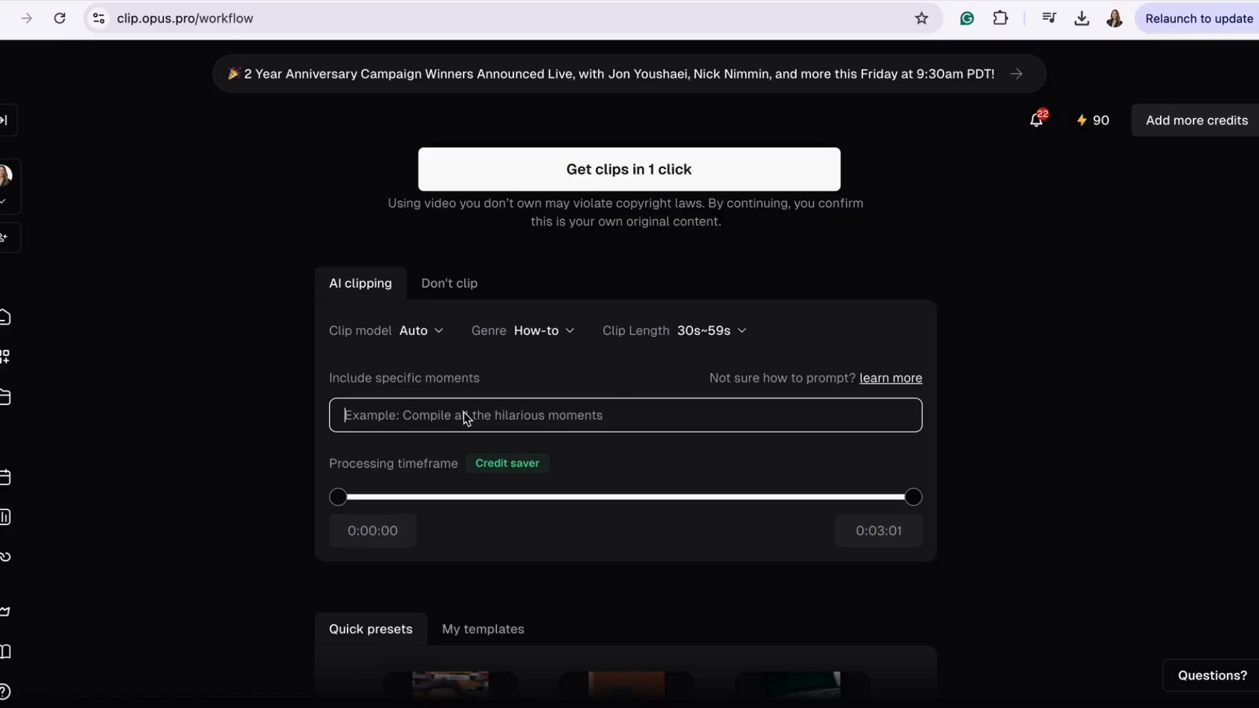
Ask the AI to find each step in the how-to and choose the Youshaei caption preset.
{"action": "type", "text": "find each s"}
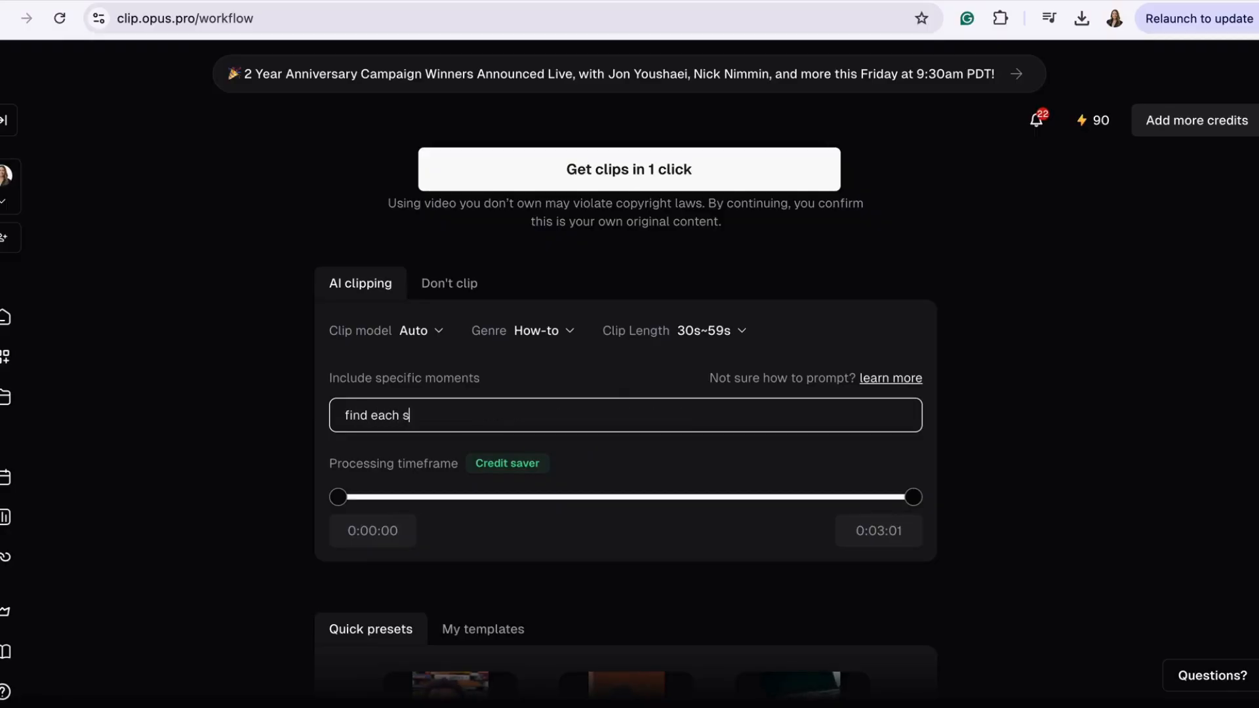
{"action": "type", "text": "tep in the how t"}
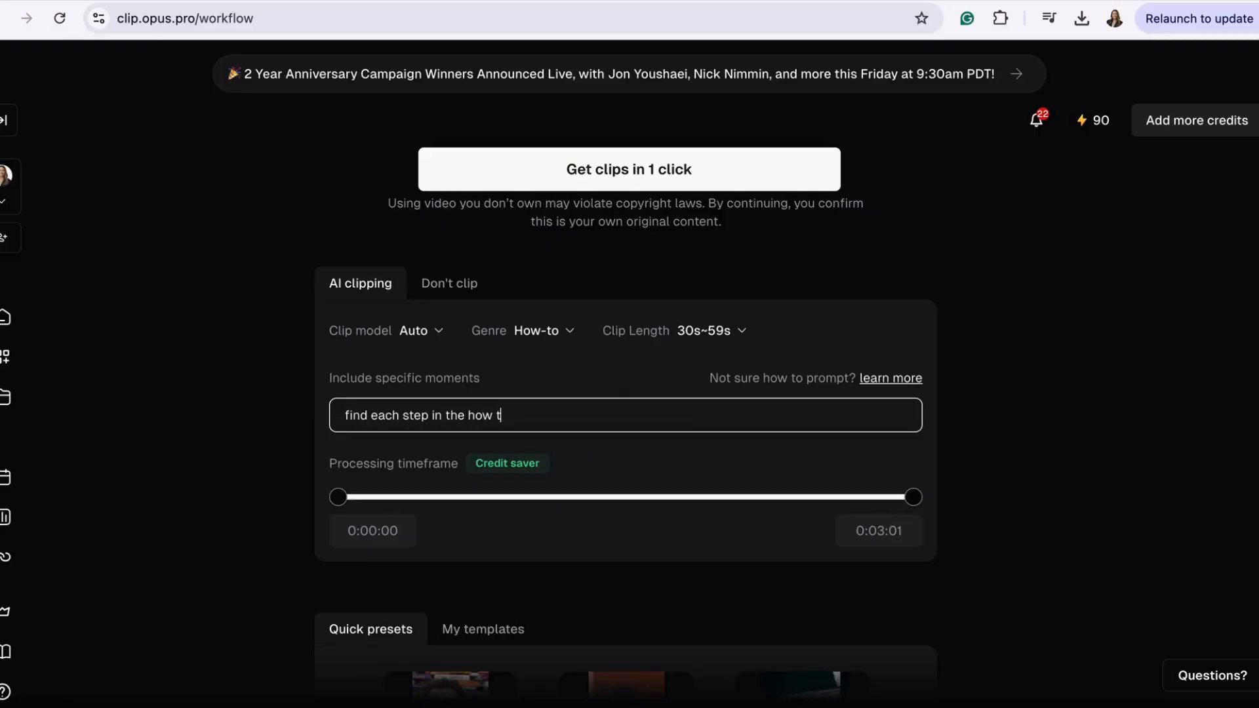
{"action": "scroll", "scroll_direction": "down", "scroll_amount": 3}
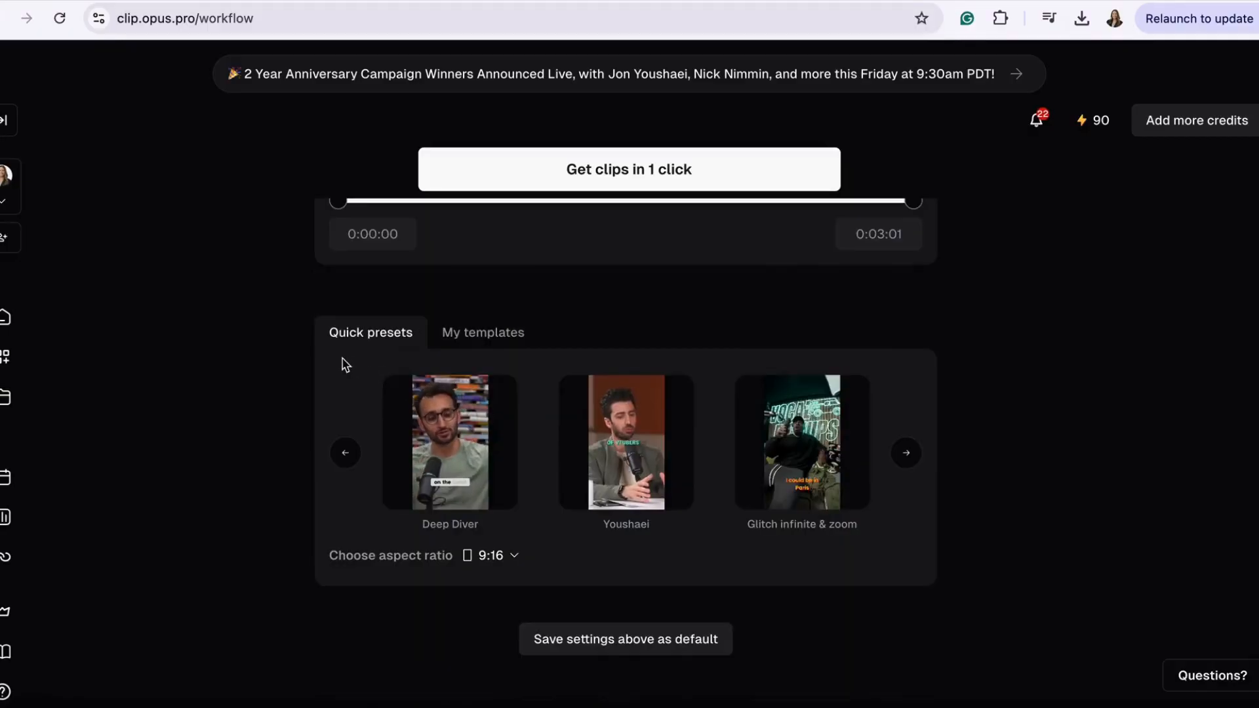
{"action": "left_click", "coordinate": [905, 453]}
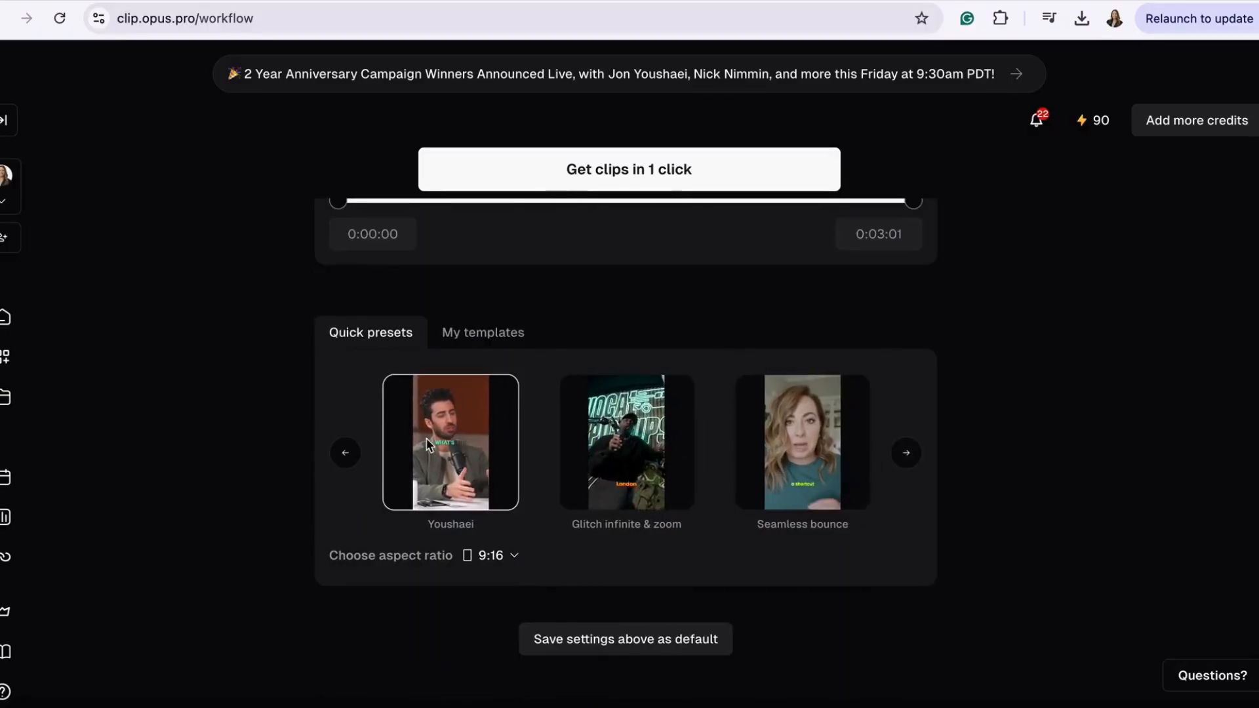
{"action": "left_click", "coordinate": [498, 557]}
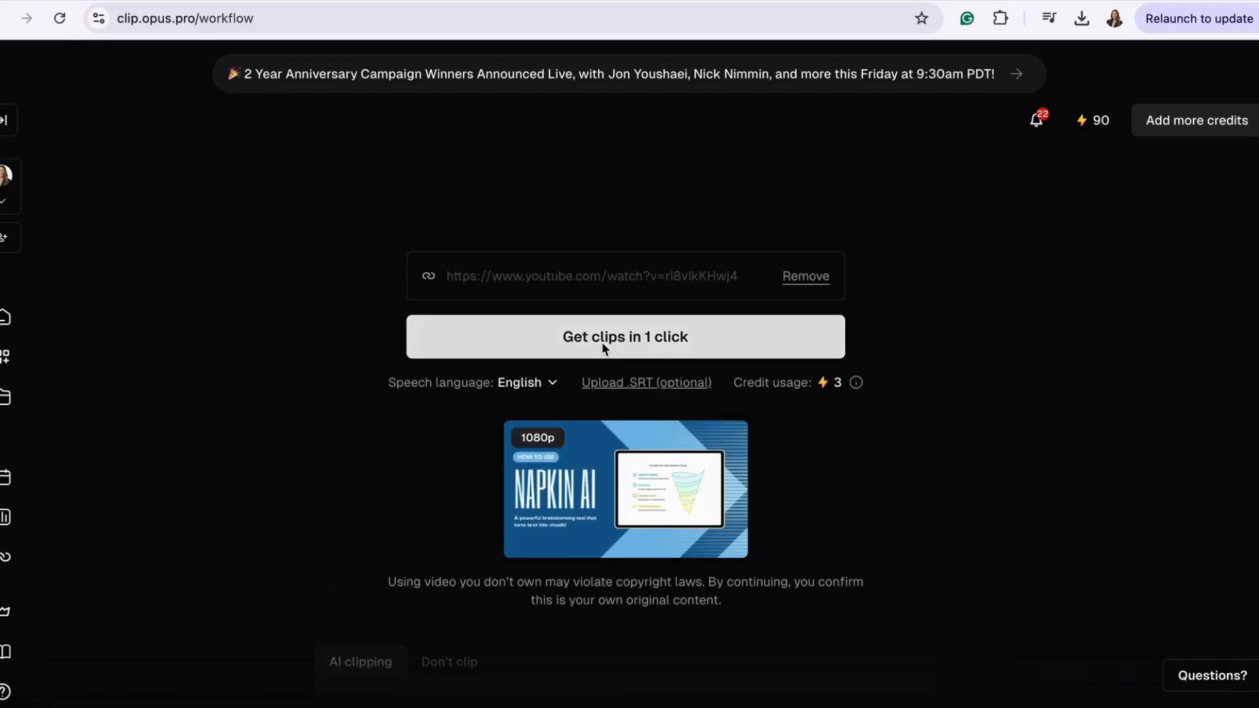
Generate the clips for 3 credits and open the new project's 9 scored clips.
{"action": "left_click", "coordinate": [624, 337]}
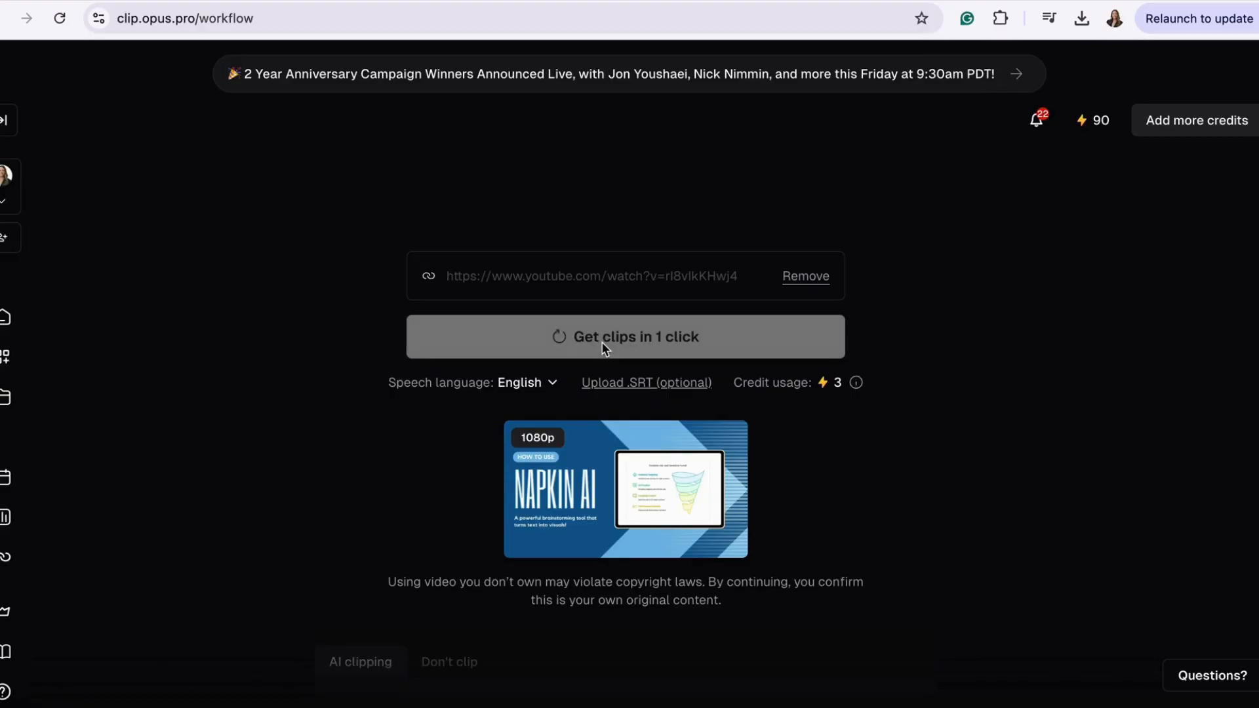
{"action": "left_click", "coordinate": [625, 336]}
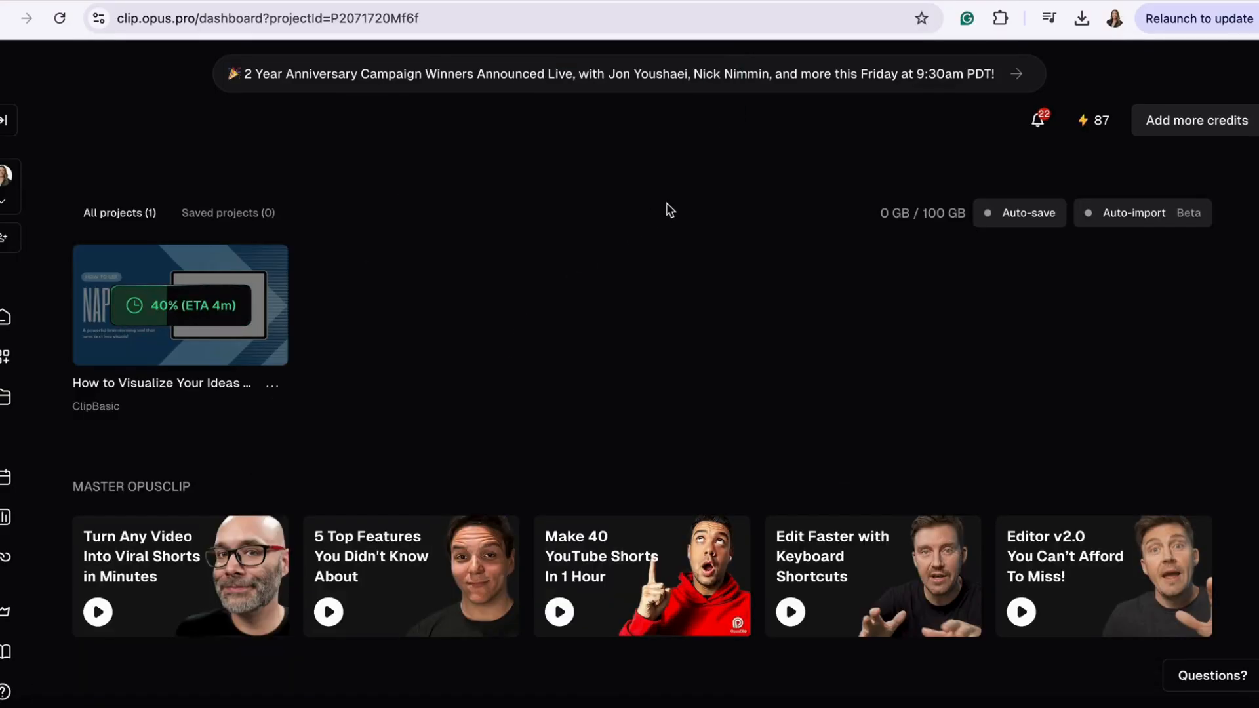
{"action": "left_click", "coordinate": [178, 304]}
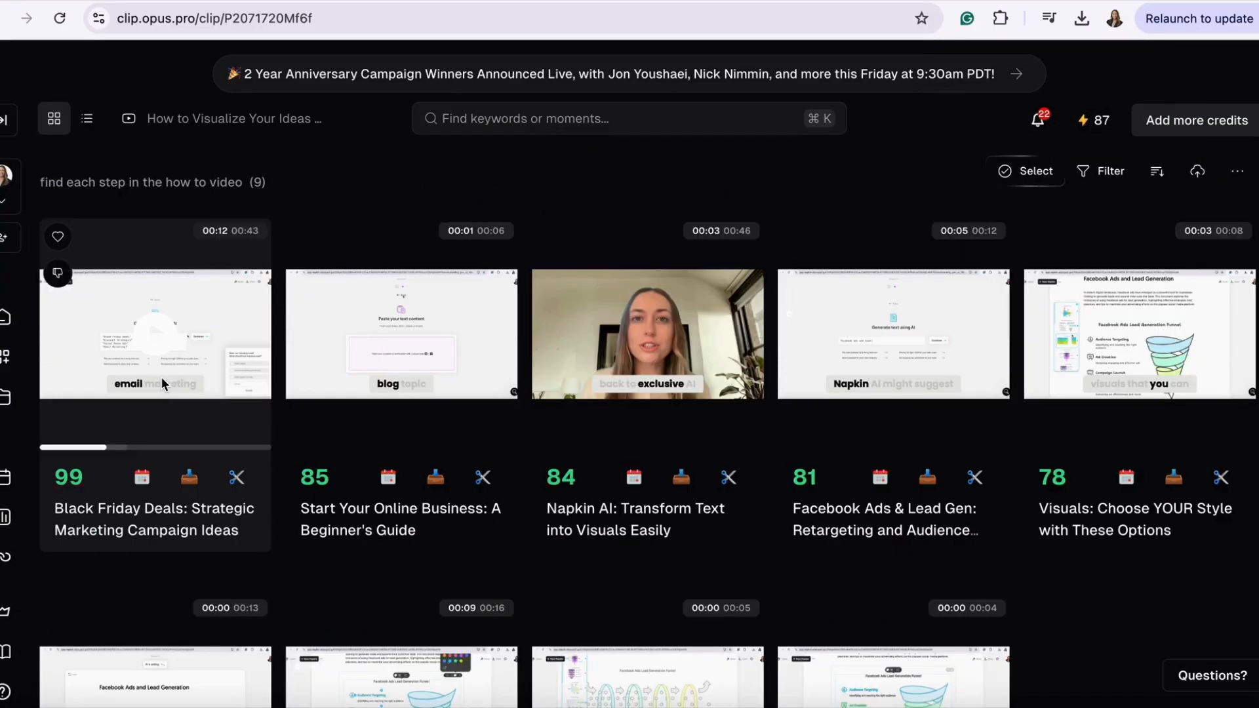
{"action": "left_click", "coordinate": [156, 336]}
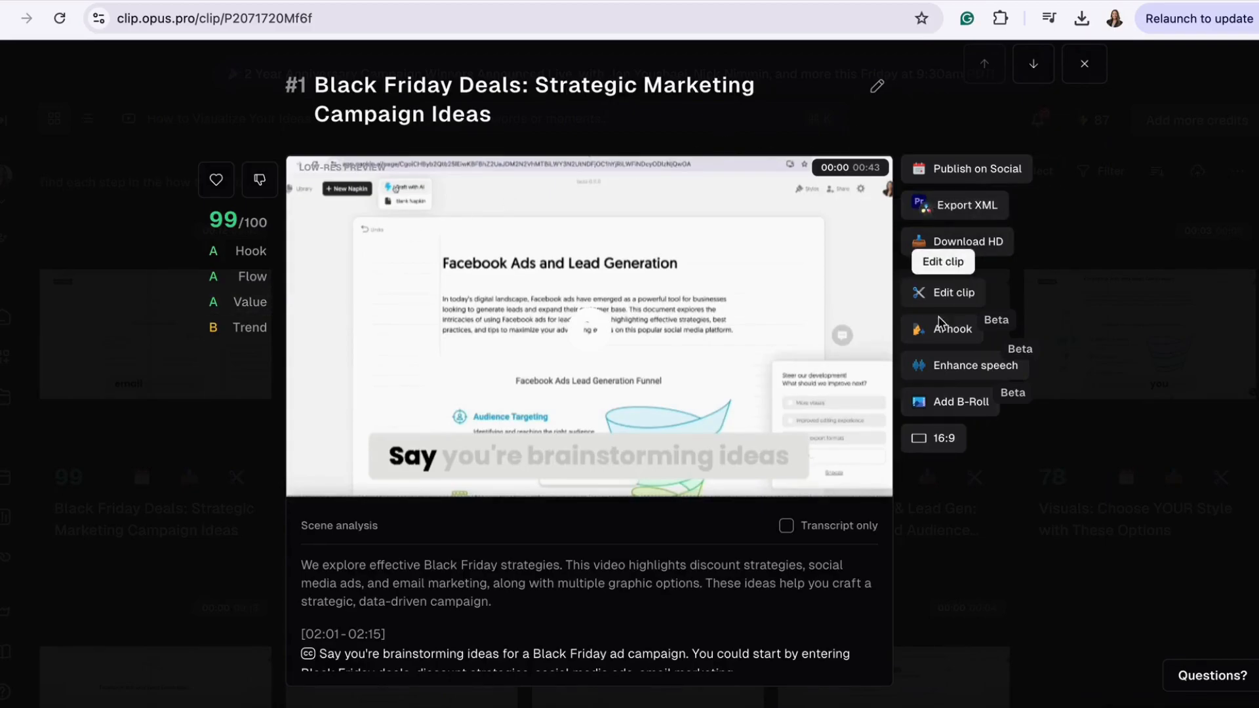
{"action": "mouse_move", "coordinate": [996, 173]}
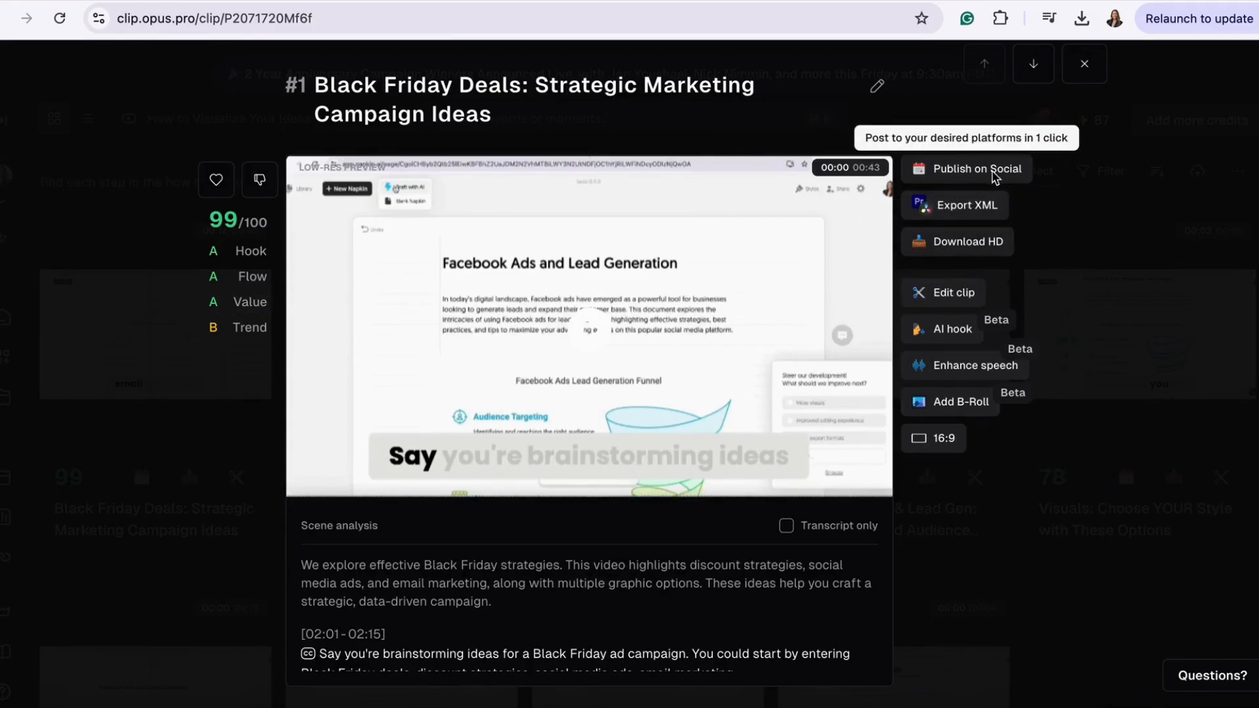
{"action": "mouse_move", "coordinate": [995, 510]}
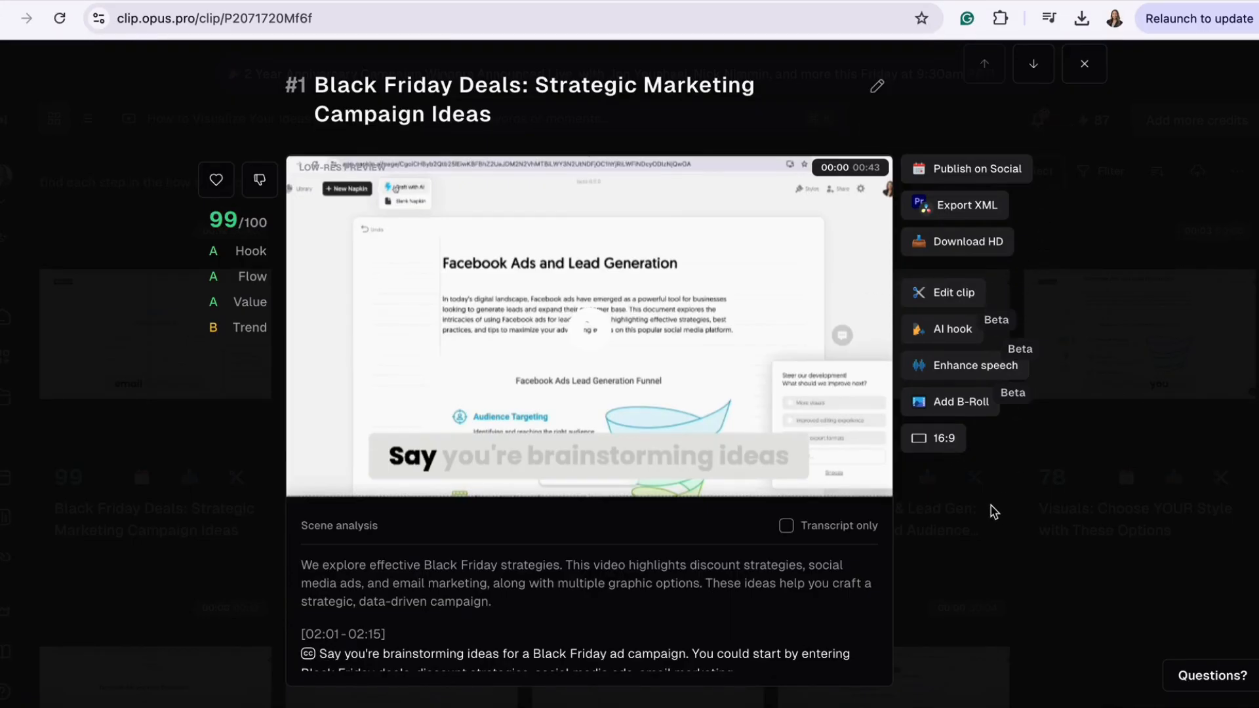
{"action": "left_click", "coordinate": [1084, 63]}
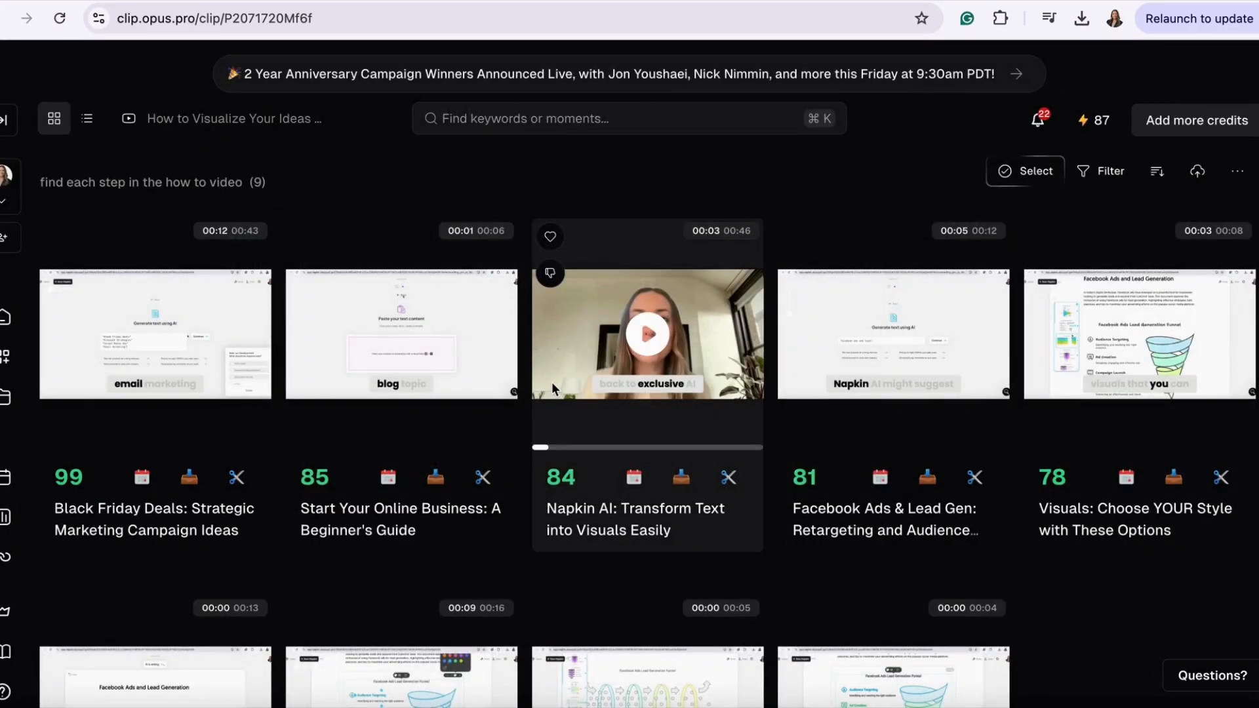